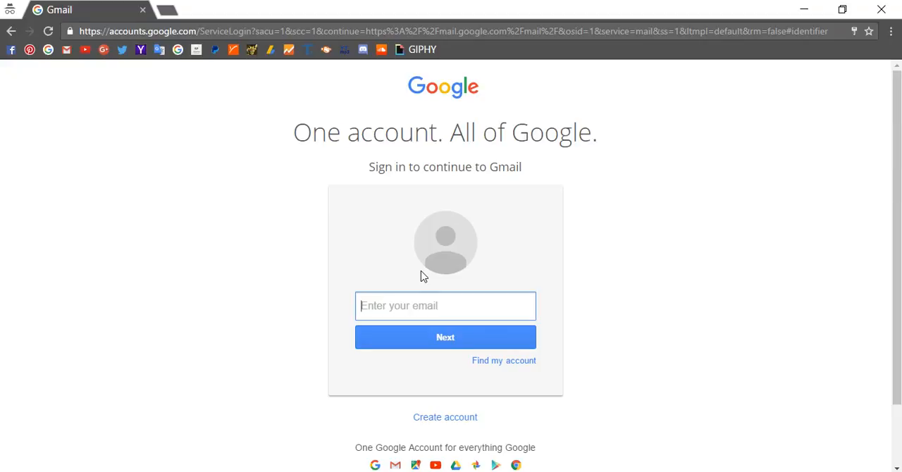
Step: Sign in to the first account with pasted email and password, keeping 'Stay signed in' checked
{"action": "right_click", "coordinate": [411, 306]}
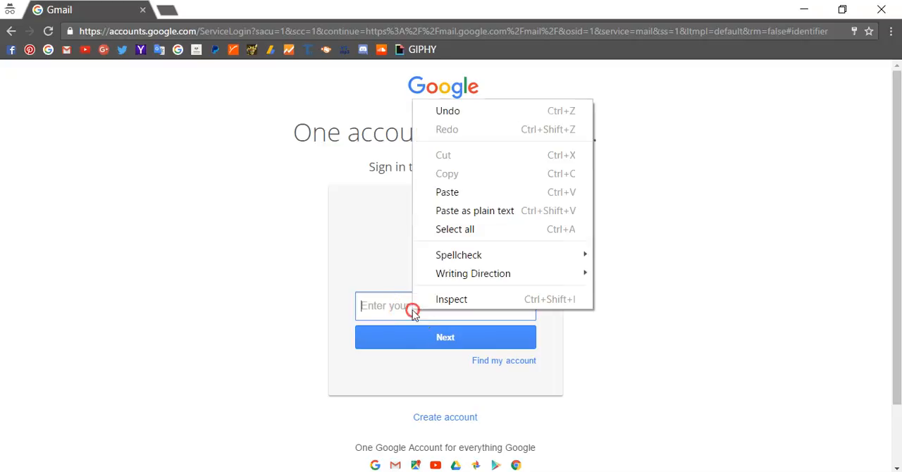
{"action": "left_click", "coordinate": [447, 191]}
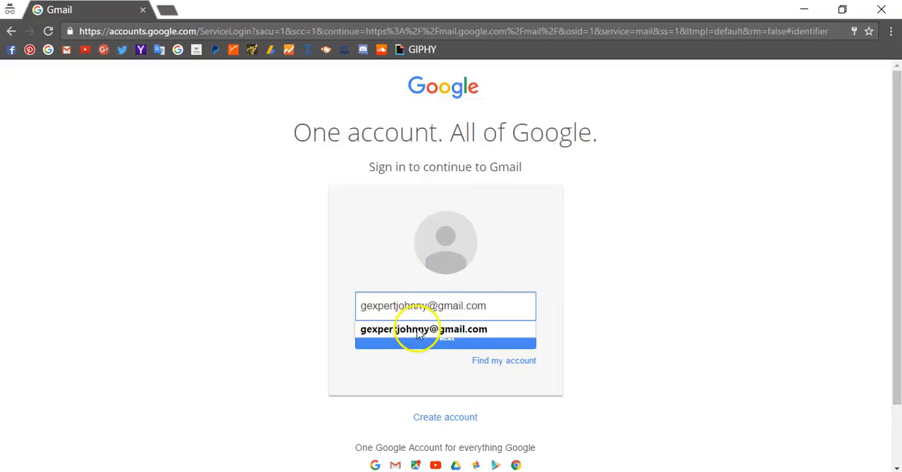
{"action": "left_click", "coordinate": [422, 330]}
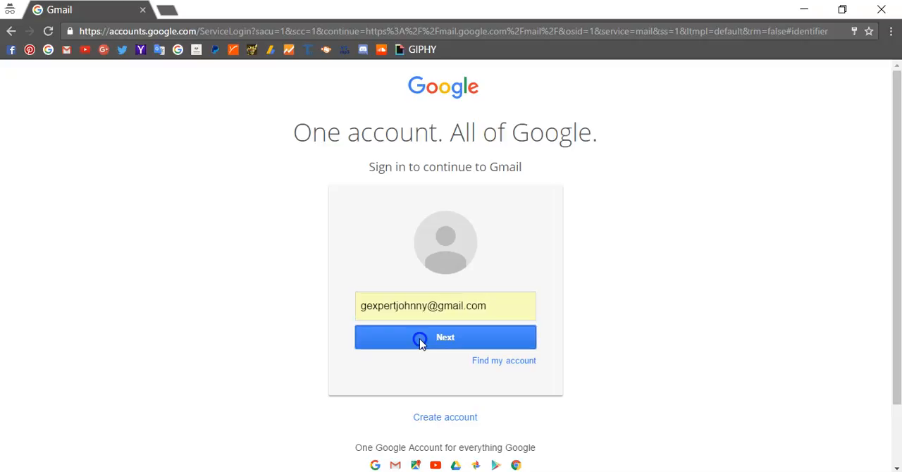
{"action": "left_click", "coordinate": [446, 337]}
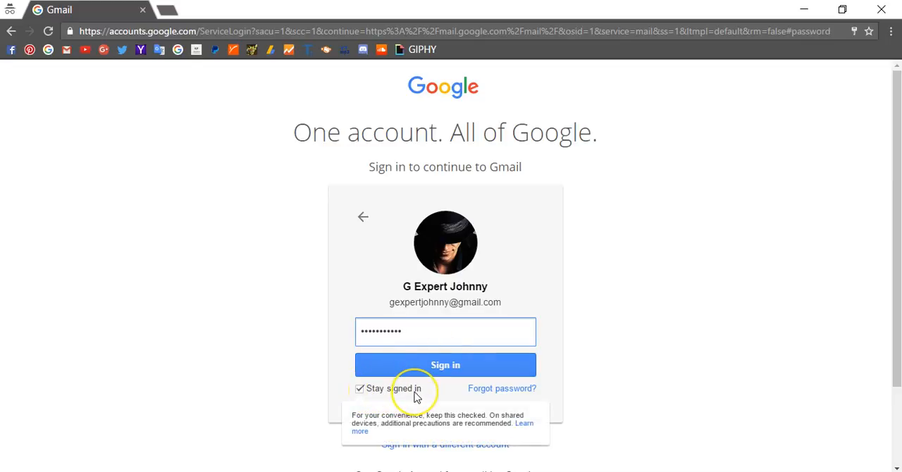
{"action": "mouse_move", "coordinate": [414, 395]}
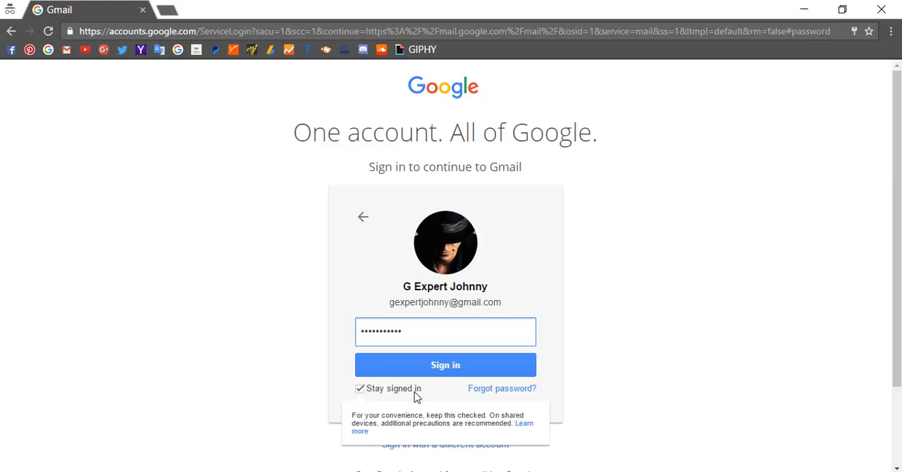
{"action": "left_click", "coordinate": [445, 365]}
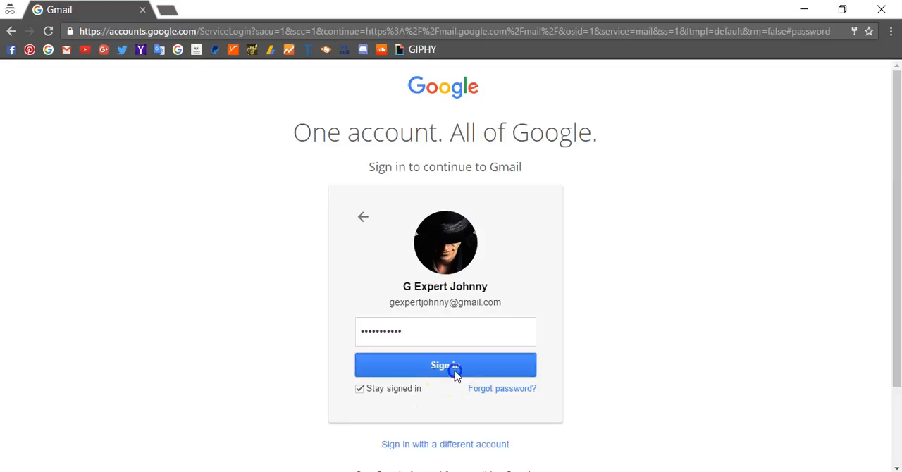
{"action": "left_click", "coordinate": [446, 365]}
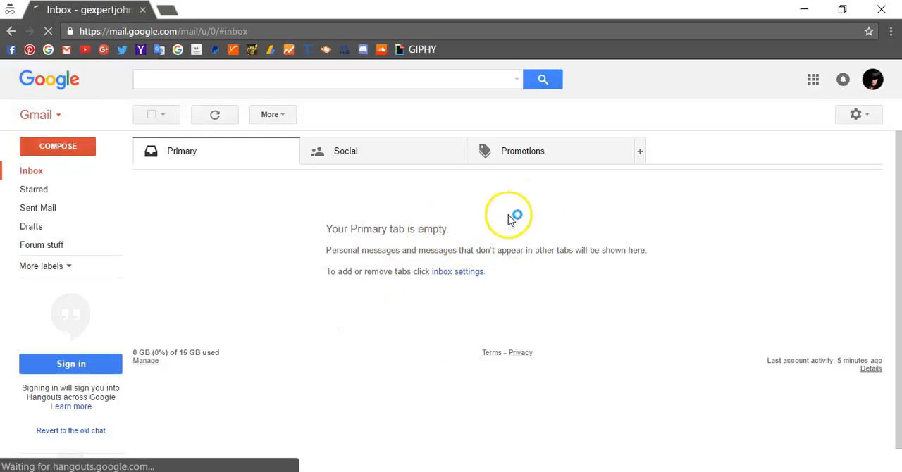
{"action": "mouse_move", "coordinate": [872, 79]}
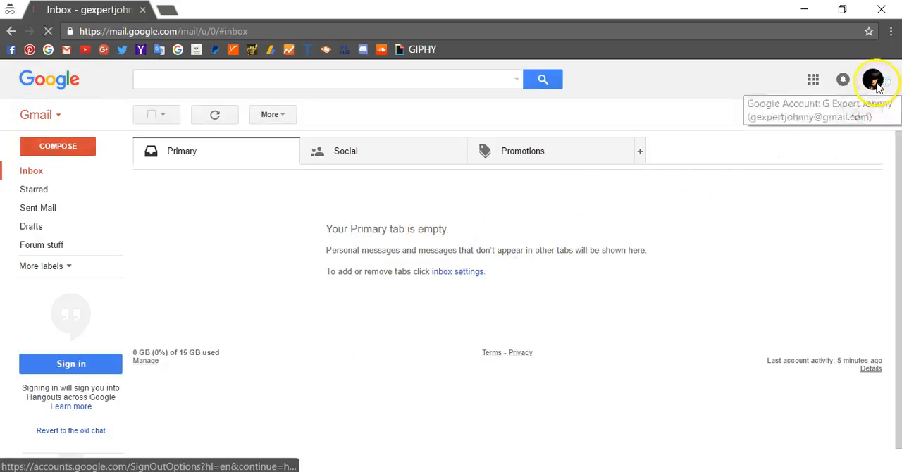
Step: Add the second Google account from the profile menu and sign it in with its password
{"action": "left_click", "coordinate": [872, 79]}
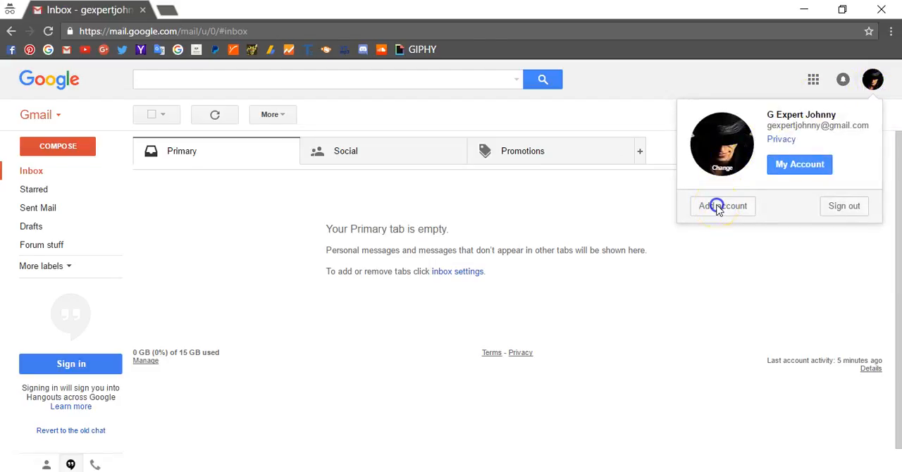
{"action": "left_click", "coordinate": [721, 206]}
{"action": "type", "text": "my"}
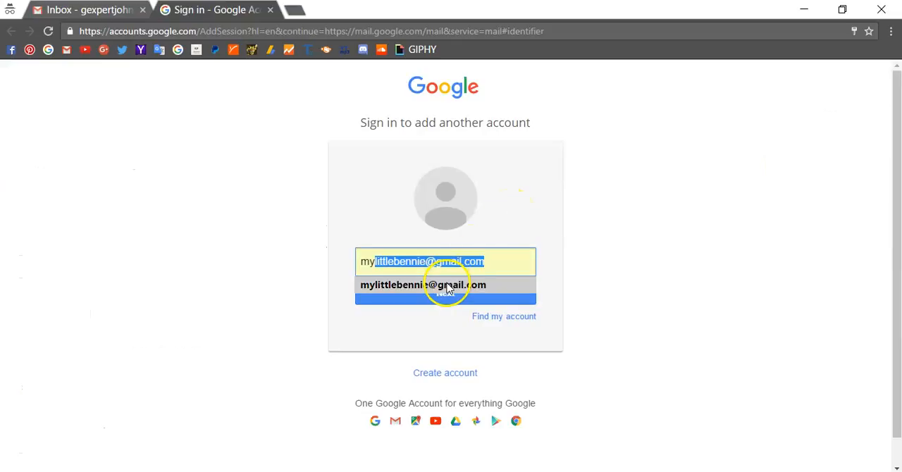
{"action": "left_click", "coordinate": [423, 285]}
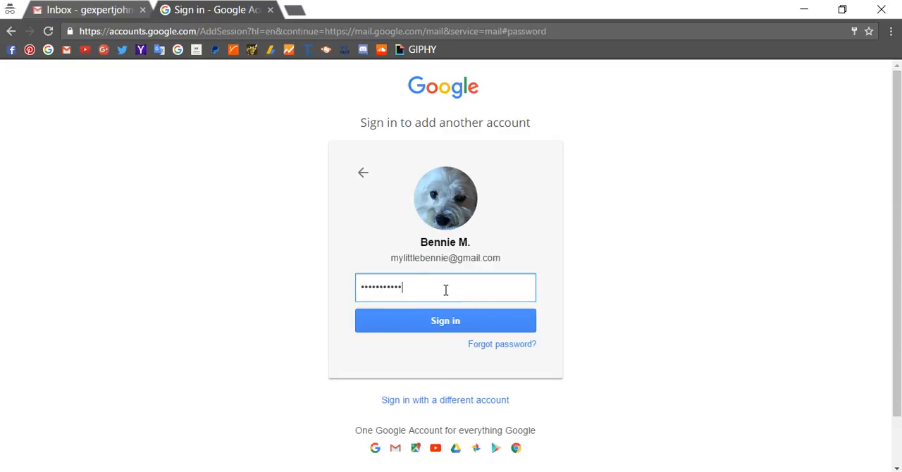
{"action": "left_click", "coordinate": [446, 322]}
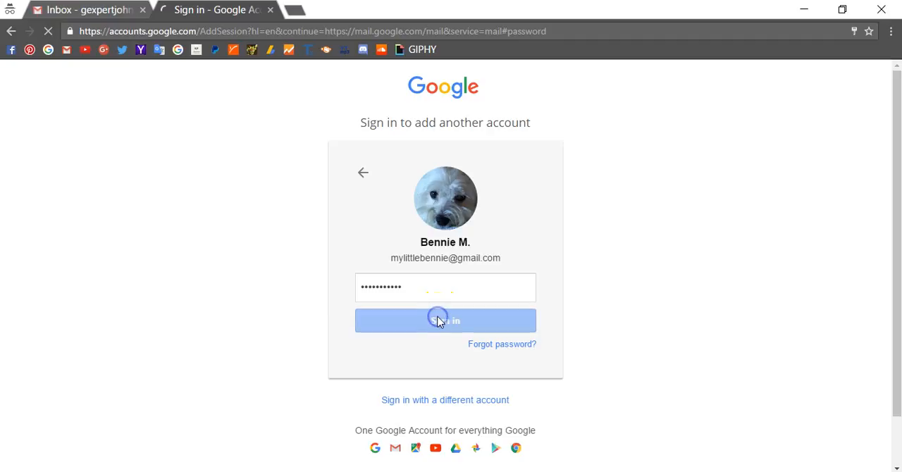
{"action": "left_click", "coordinate": [445, 321]}
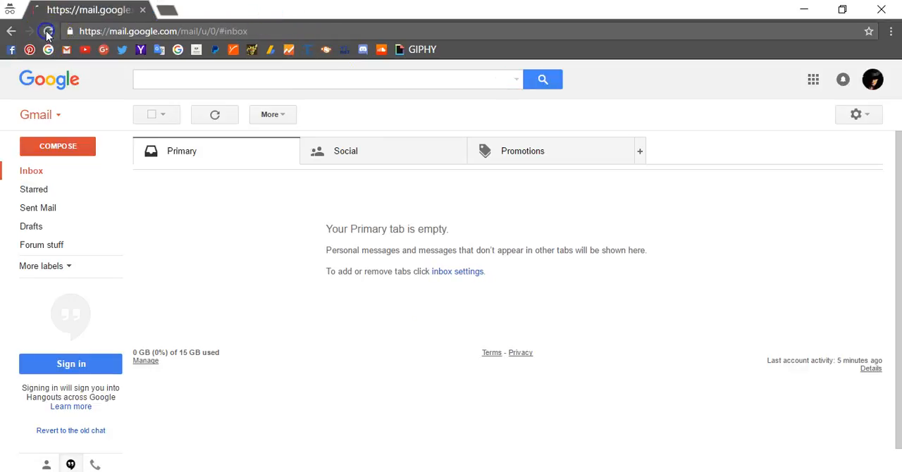
Step: Reload the inbox and show the account menu listing both signed-in accounts
{"action": "left_click", "coordinate": [48, 31]}
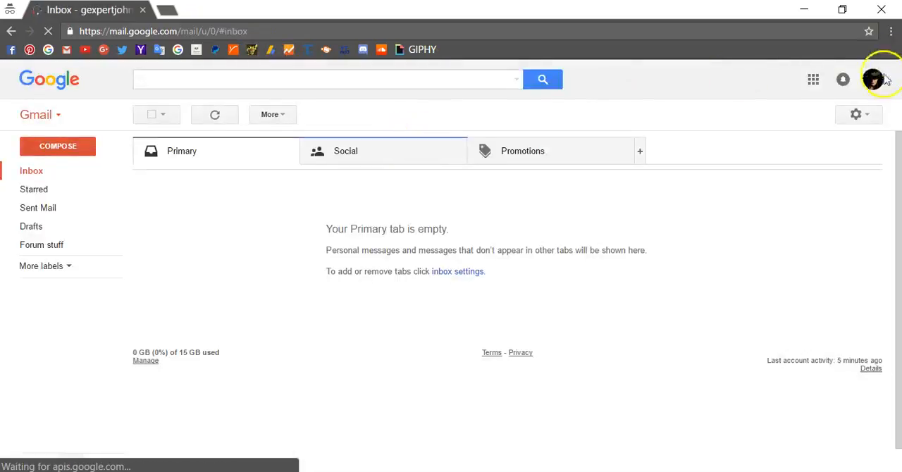
{"action": "mouse_move", "coordinate": [873, 79]}
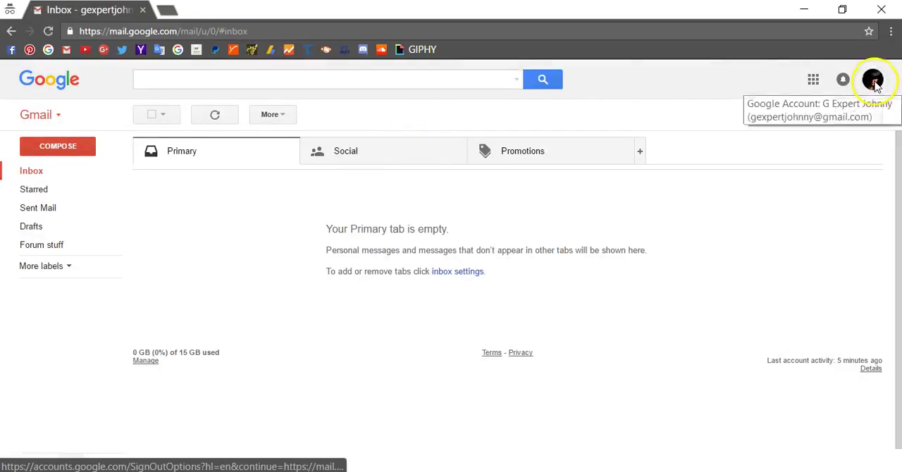
{"action": "left_click", "coordinate": [873, 79]}
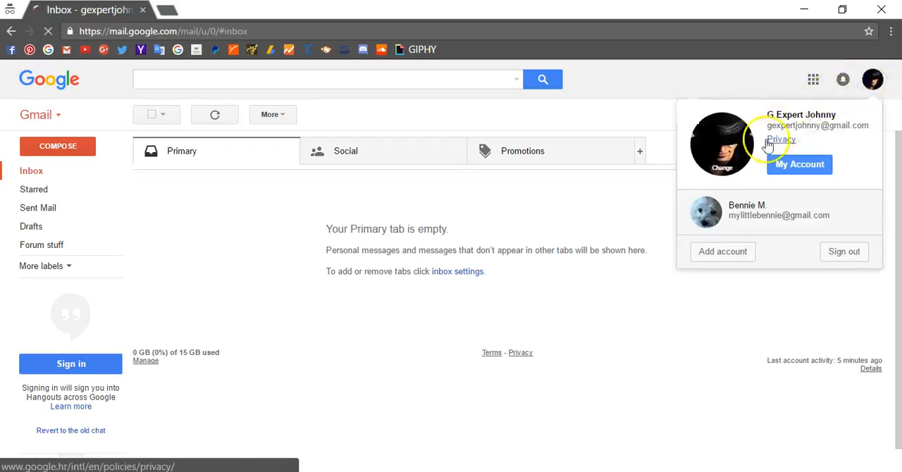